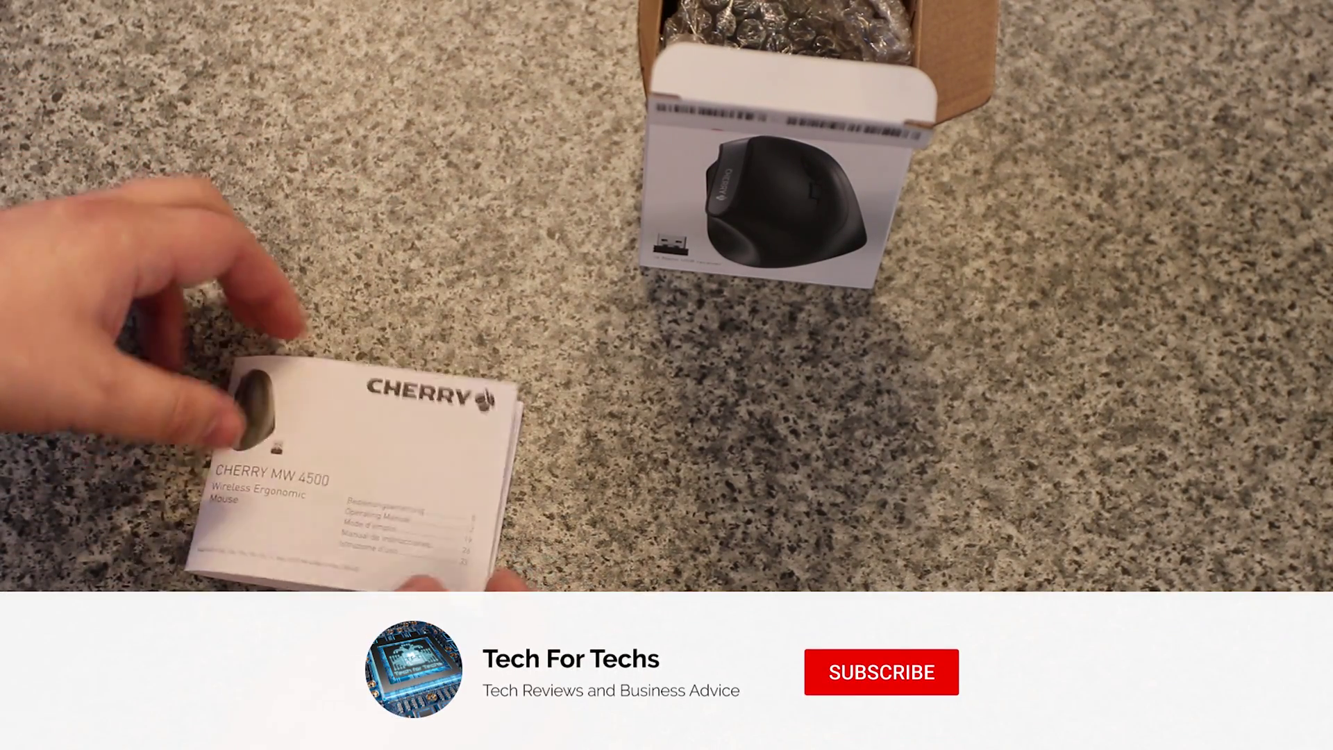
Lay the Cherry MW 4500 manual flat on the counter beside the opened mouse box
{"action": "left_click", "coordinate": [880, 673]}
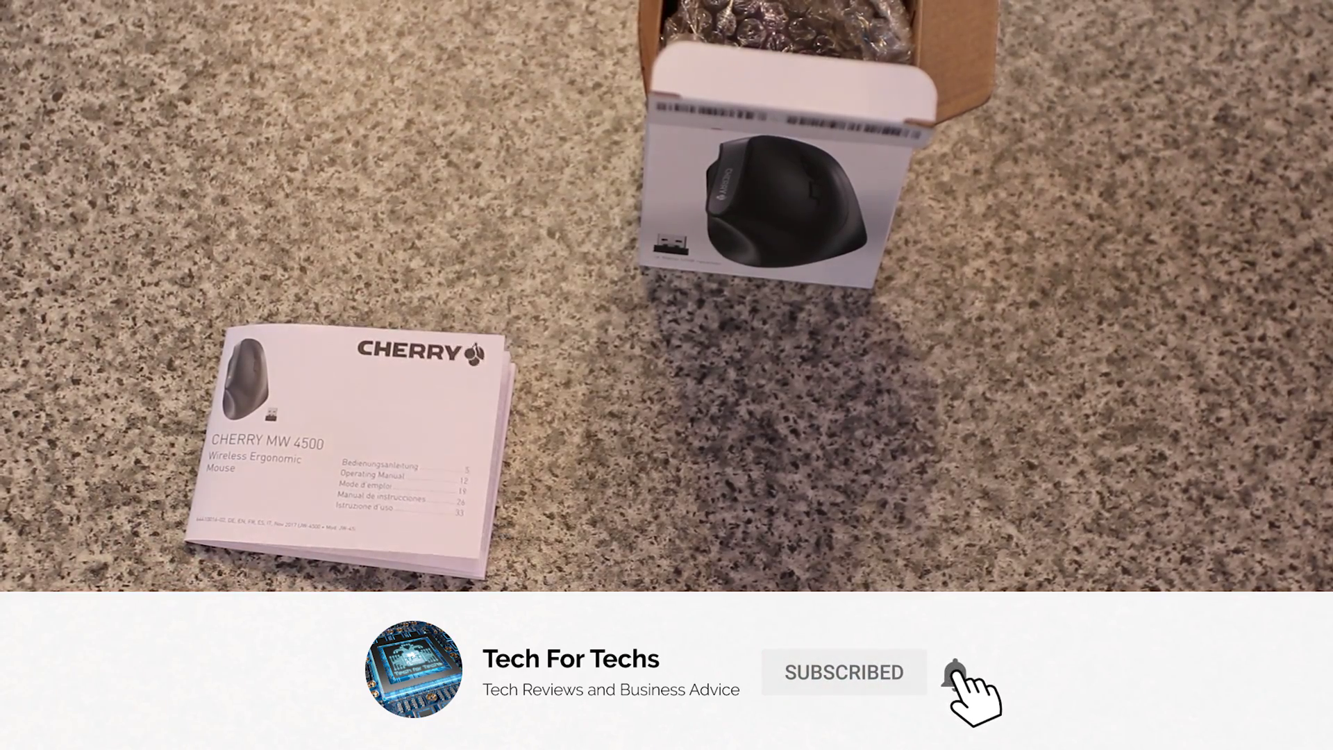